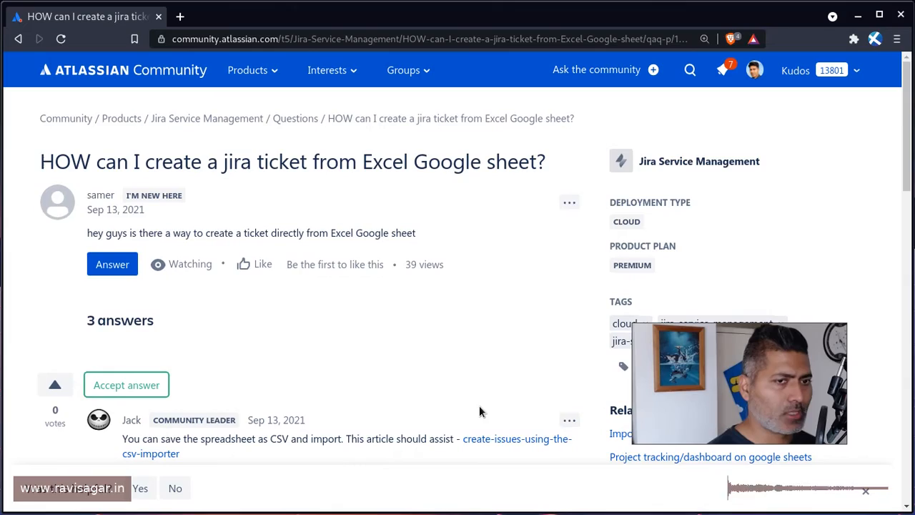
Step: Scroll the question page down to Ravi Sagar's answer listing Apps Script, Jira REST API, Zapier and AutoBlocks
{"action": "scroll", "scroll_direction": "down", "scroll_amount": 3}
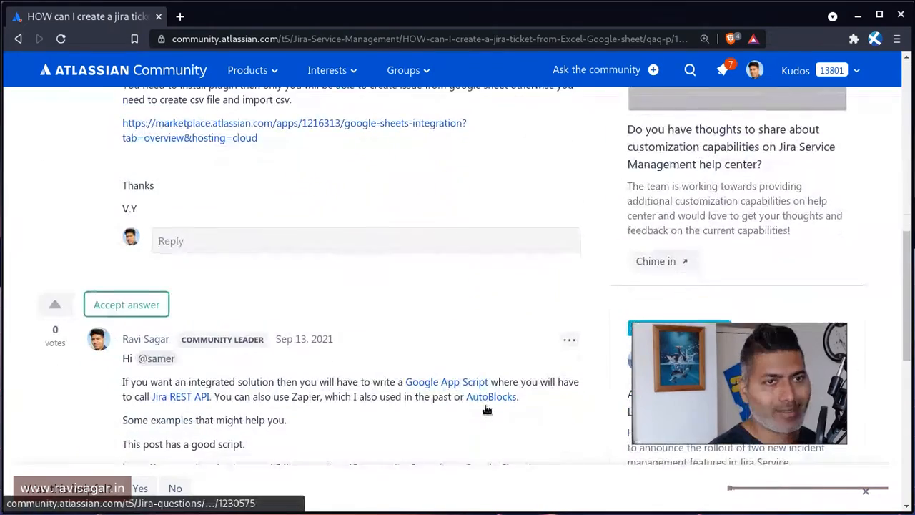
{"action": "scroll", "scroll_direction": "down", "scroll_amount": 3}
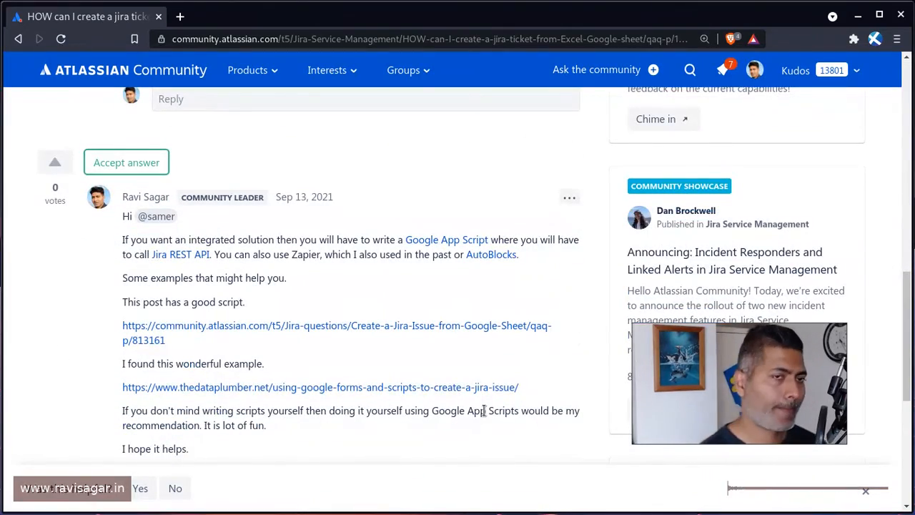
{"action": "mouse_move", "coordinate": [386, 354]}
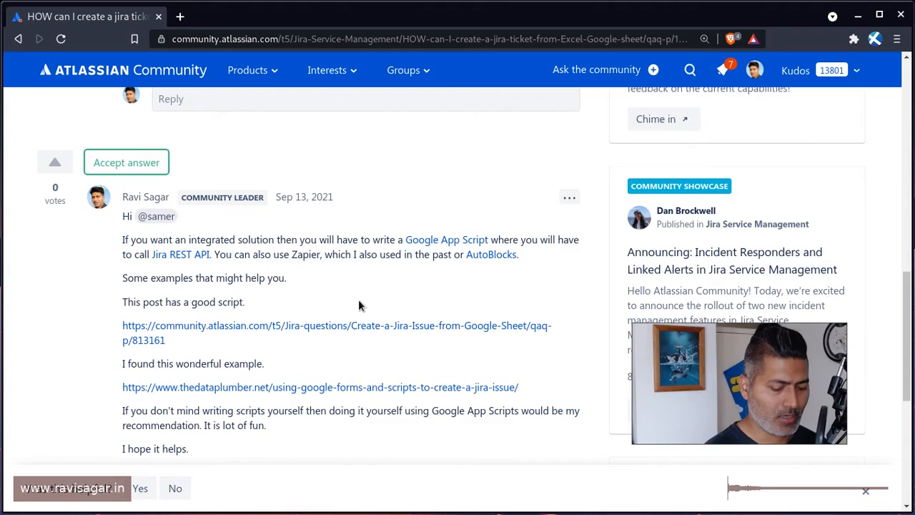
{"action": "scroll", "scroll_direction": "up", "scroll_amount": 3}
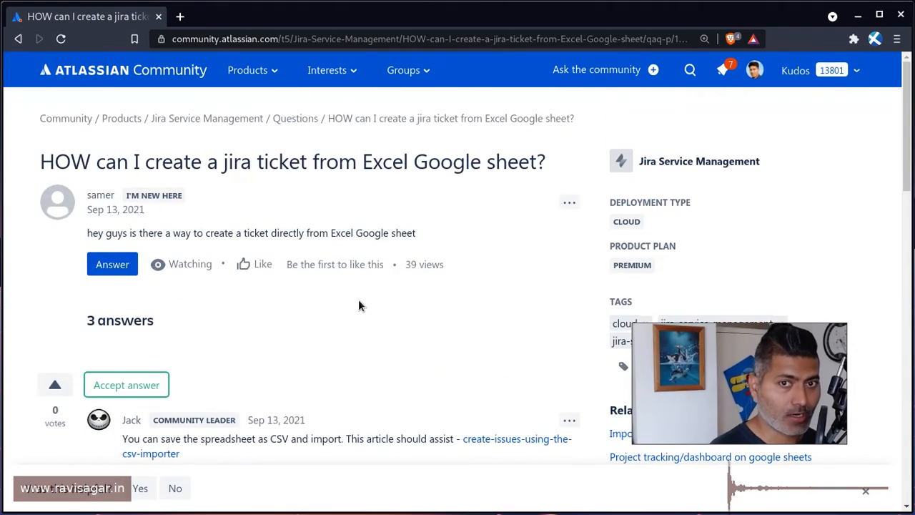
{"action": "scroll", "scroll_direction": "down", "scroll_amount": 3}
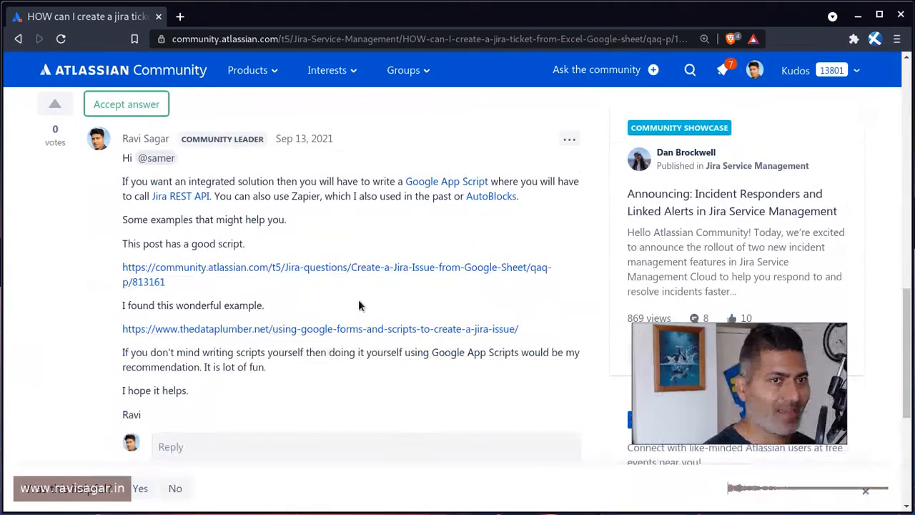
{"action": "mouse_move", "coordinate": [180, 196]}
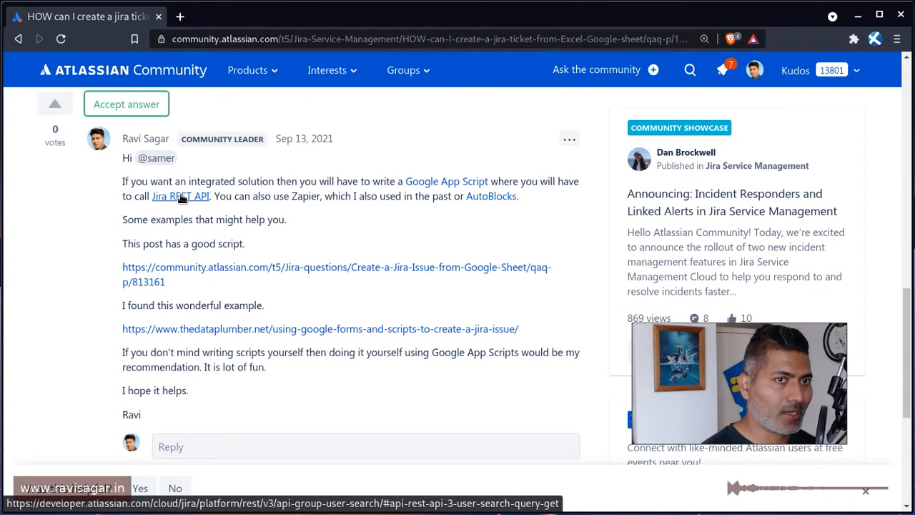
Step: Follow the answer's Jira REST API link to the Jira Cloud platform REST API reference
{"action": "left_click", "coordinate": [179, 196]}
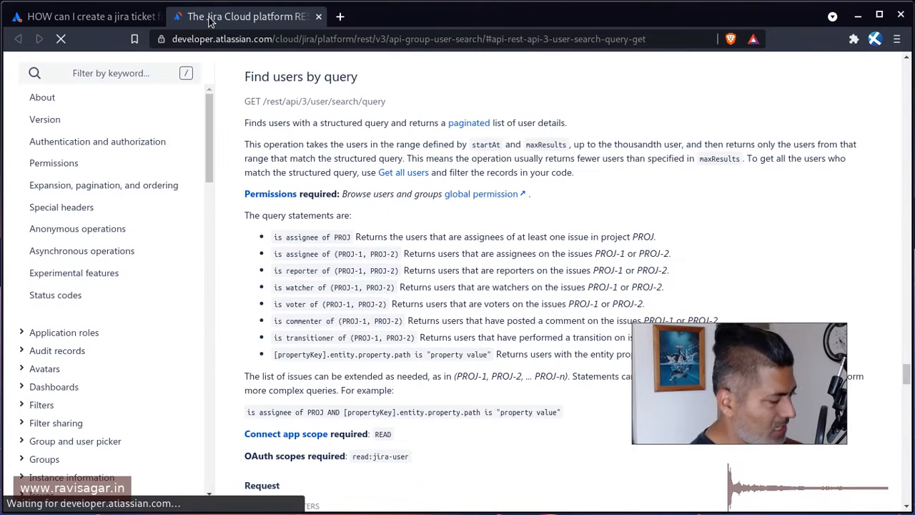
{"action": "mouse_move", "coordinate": [802, 239]}
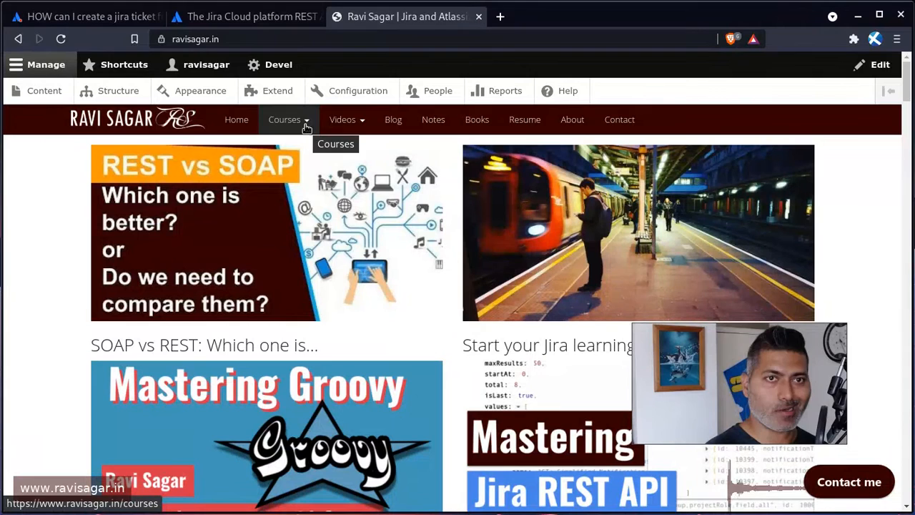
Step: From Courses choose Mastering Jira REST API, search the page for 'crea', then return to the community question
{"action": "left_click", "coordinate": [343, 120]}
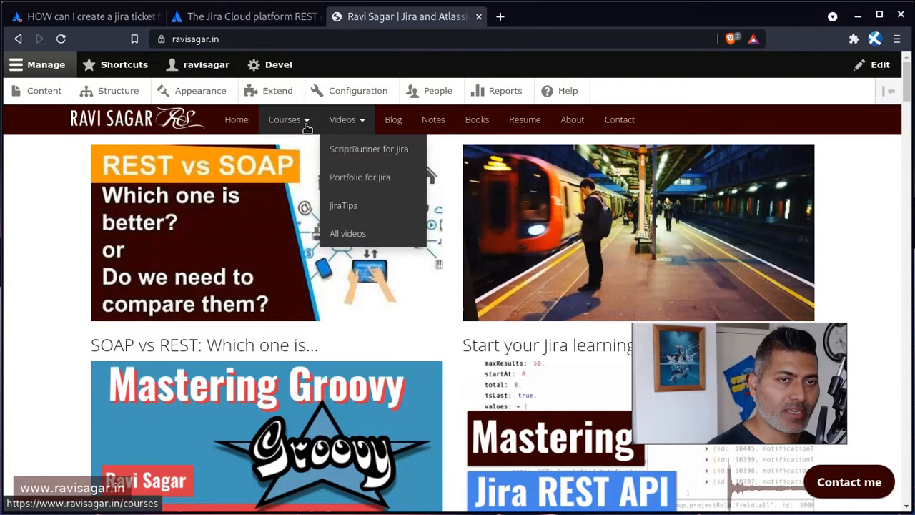
{"action": "left_click", "coordinate": [283, 120]}
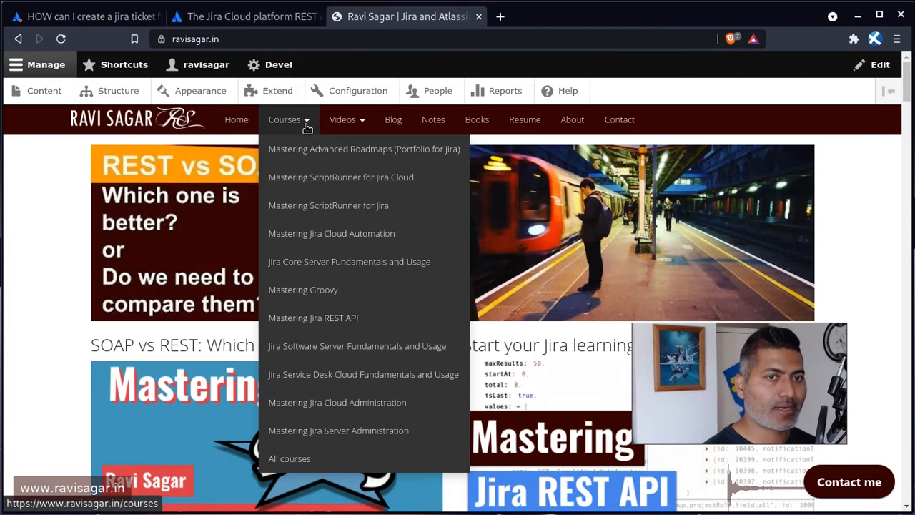
{"action": "mouse_move", "coordinate": [325, 295]}
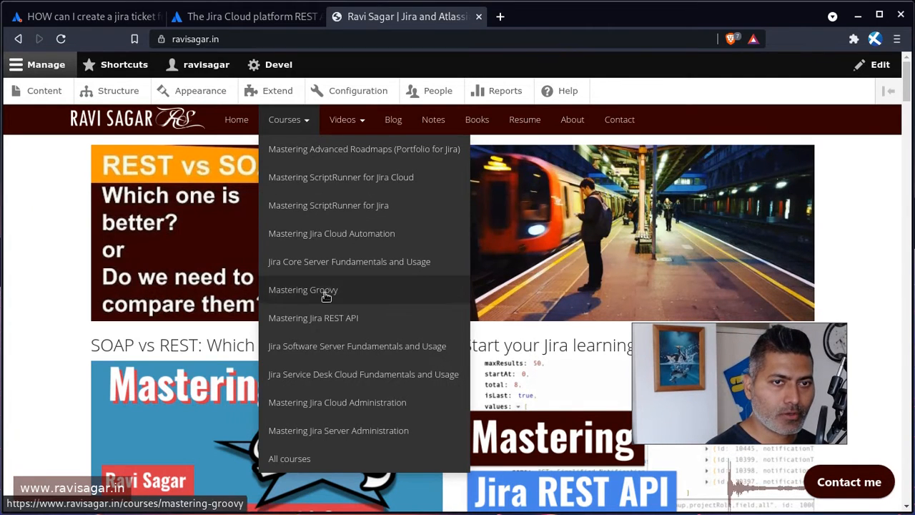
{"action": "left_click", "coordinate": [313, 317]}
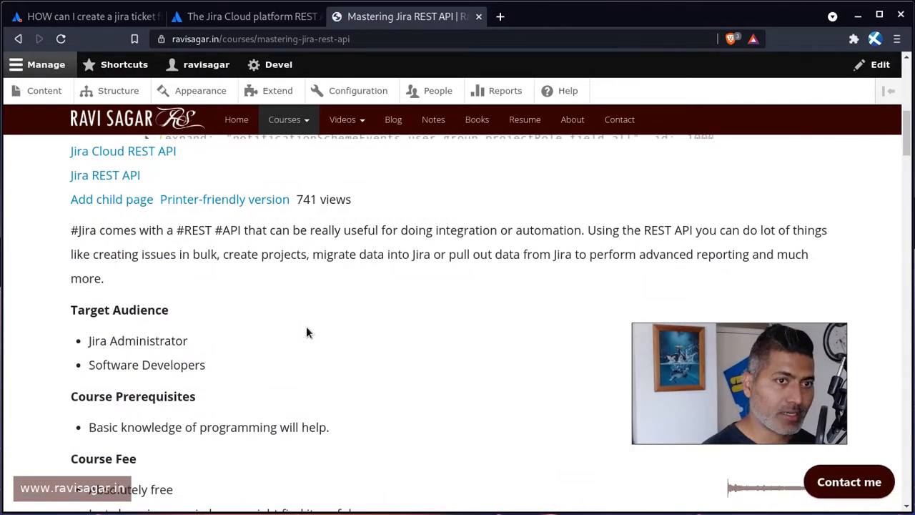
{"action": "type", "text": "create issu"}
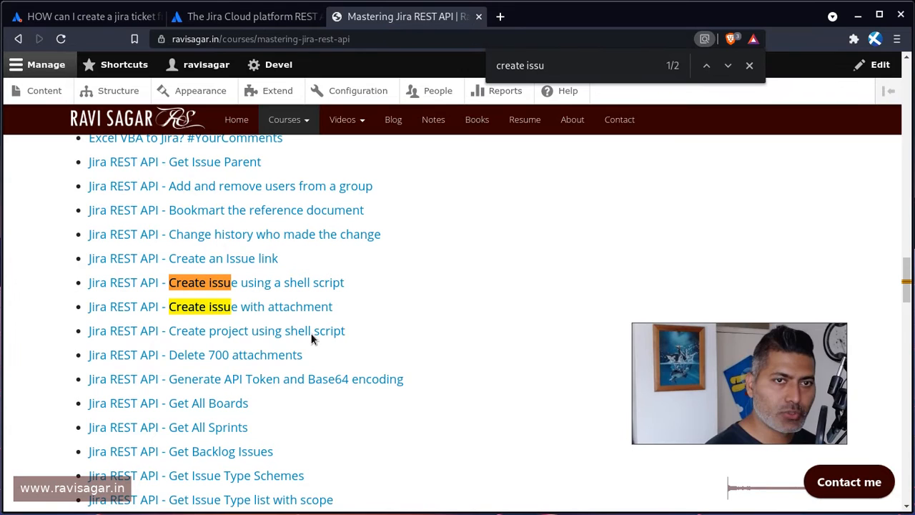
{"action": "mouse_move", "coordinate": [249, 290]}
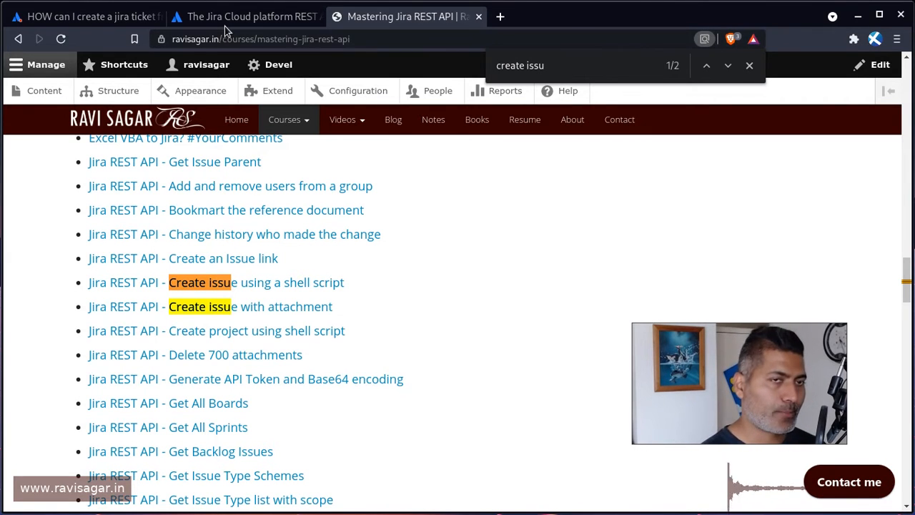
{"action": "left_click", "coordinate": [78, 15]}
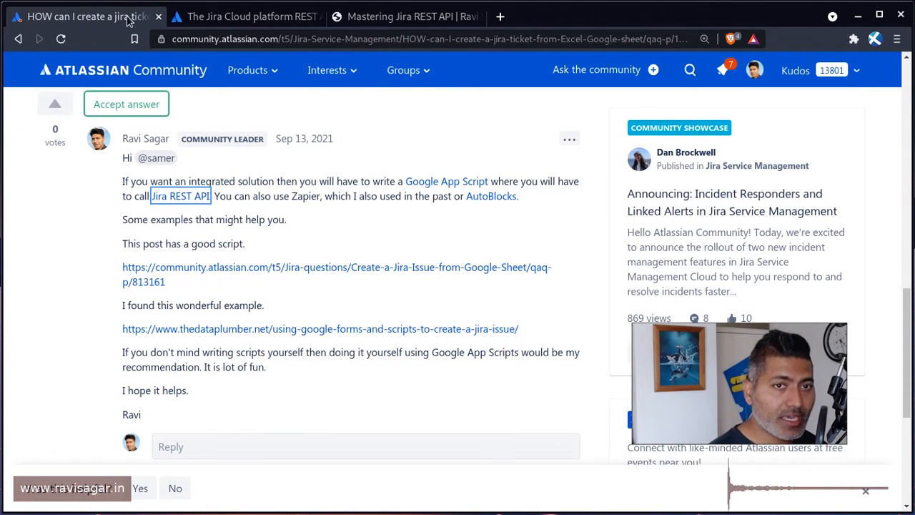
Step: Follow the Google App Script link in Ravi Sagar's answer to the Apps Script developer site
{"action": "left_click", "coordinate": [446, 180]}
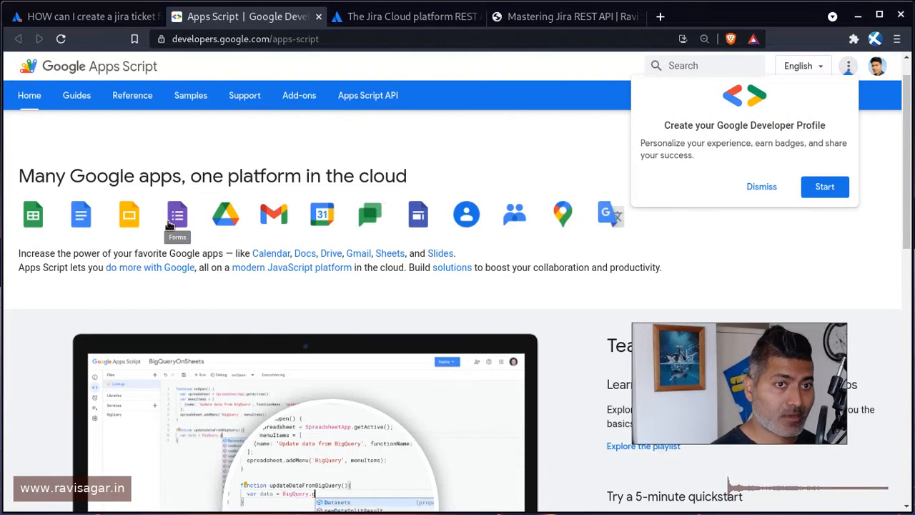
{"action": "mouse_move", "coordinate": [761, 188]}
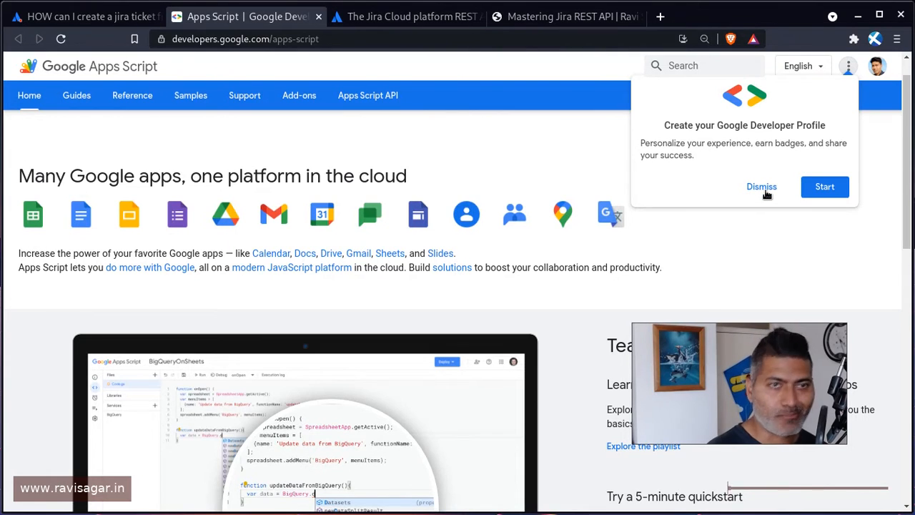
{"action": "mouse_move", "coordinate": [615, 165]}
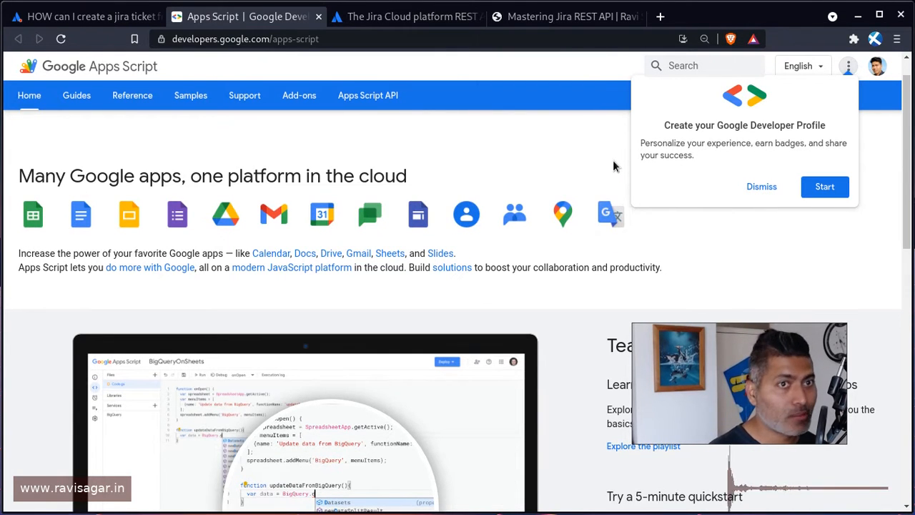
{"action": "mouse_move", "coordinate": [339, 140]}
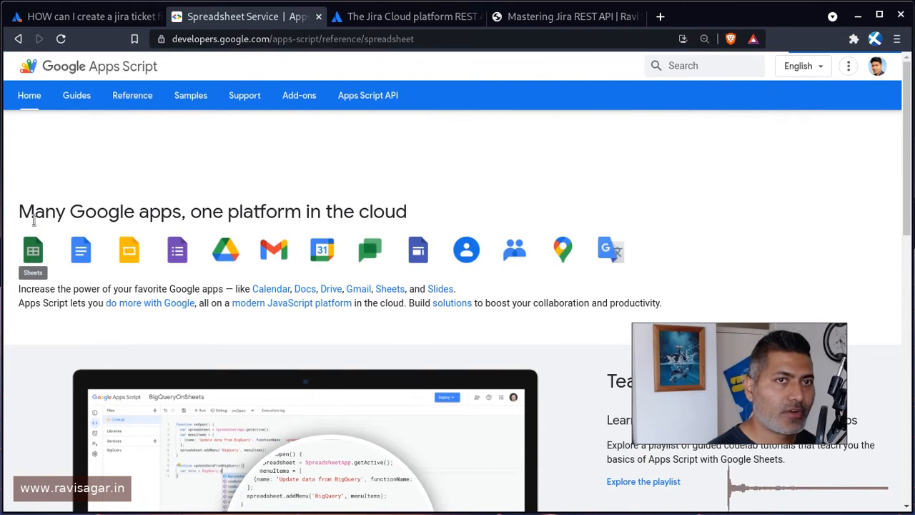
Step: Bring up the Apps Script Spreadsheet Service reference for Google Sheets
{"action": "left_click", "coordinate": [78, 13]}
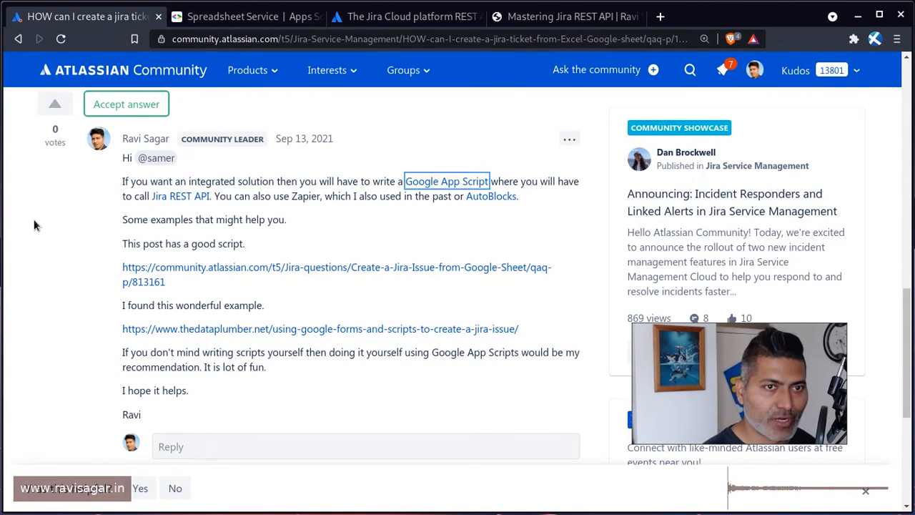
{"action": "mouse_move", "coordinate": [185, 332]}
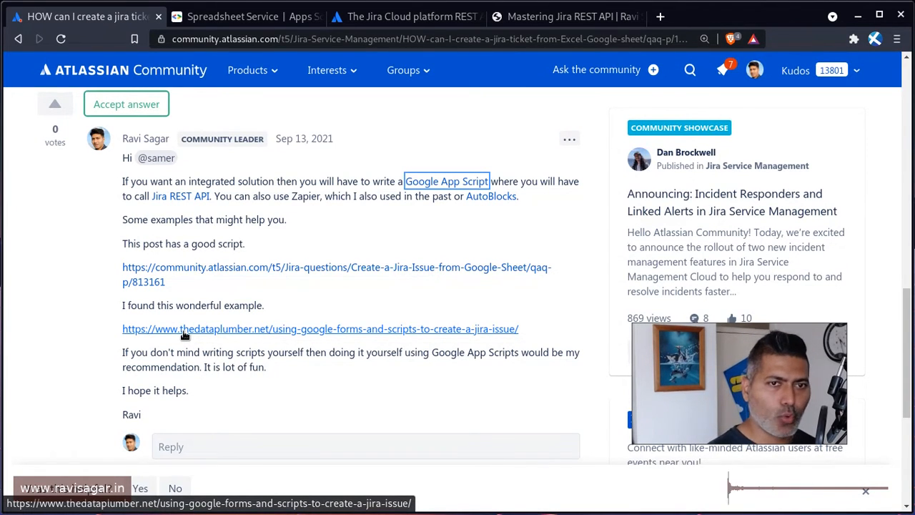
{"action": "mouse_move", "coordinate": [272, 276]}
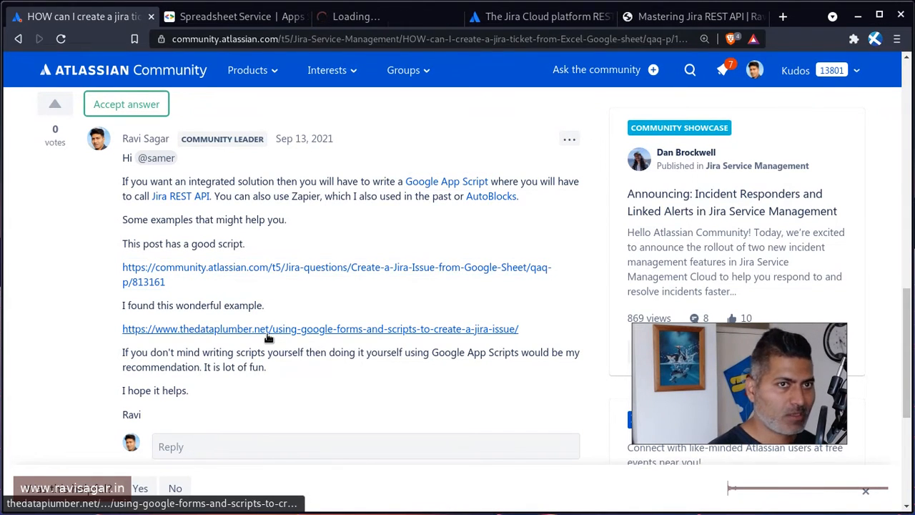
Step: Show the linked 'Solved: Create a Jira Issue from Google Sheet' community question
{"action": "left_click", "coordinate": [267, 329]}
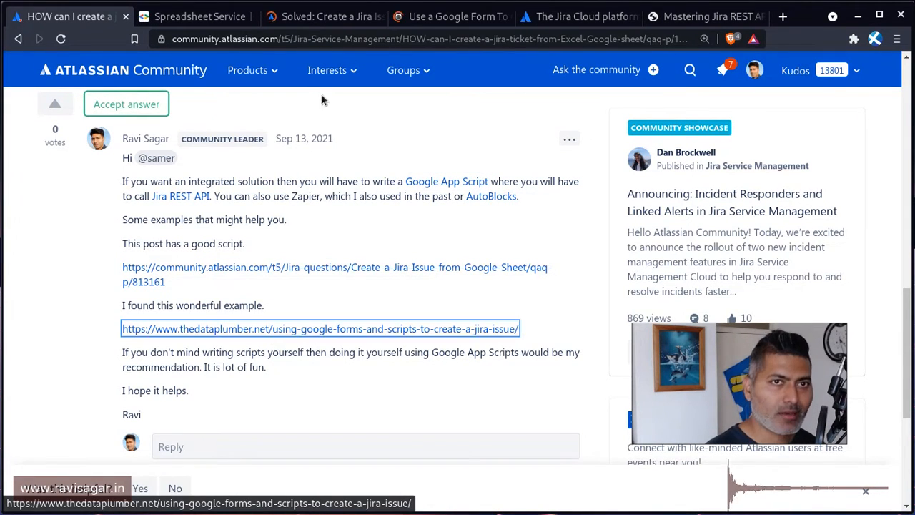
{"action": "mouse_move", "coordinate": [317, 17]}
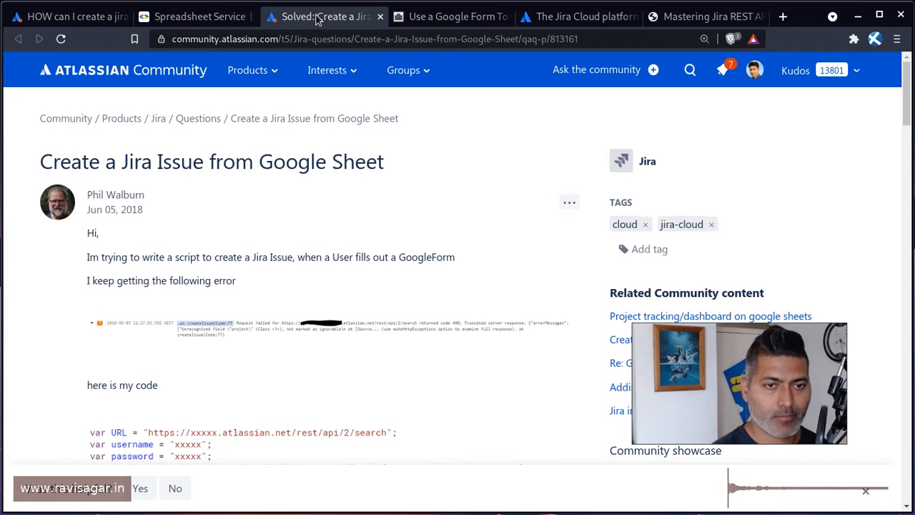
Step: Read down through the posted Apps Script code, then switch to the Mastering Jira REST API course page
{"action": "scroll", "scroll_direction": "down", "scroll_amount": 3}
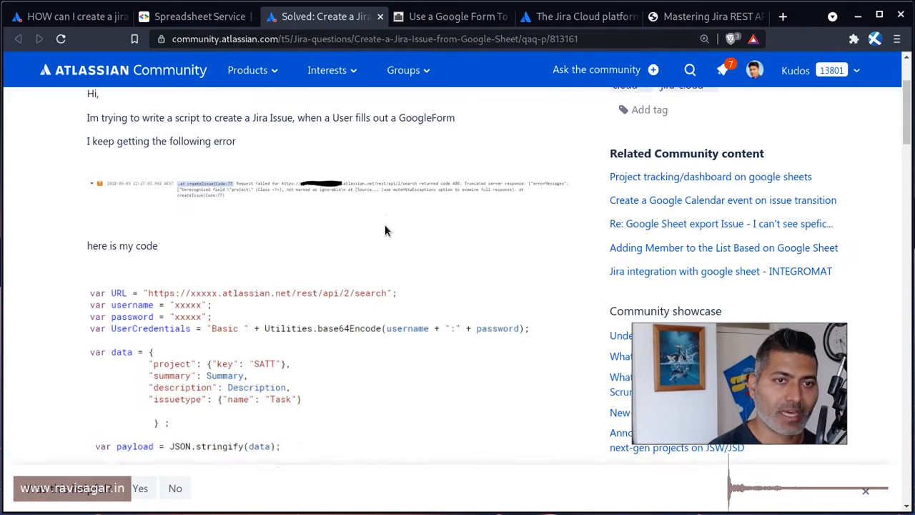
{"action": "scroll", "scroll_direction": "down", "scroll_amount": 3}
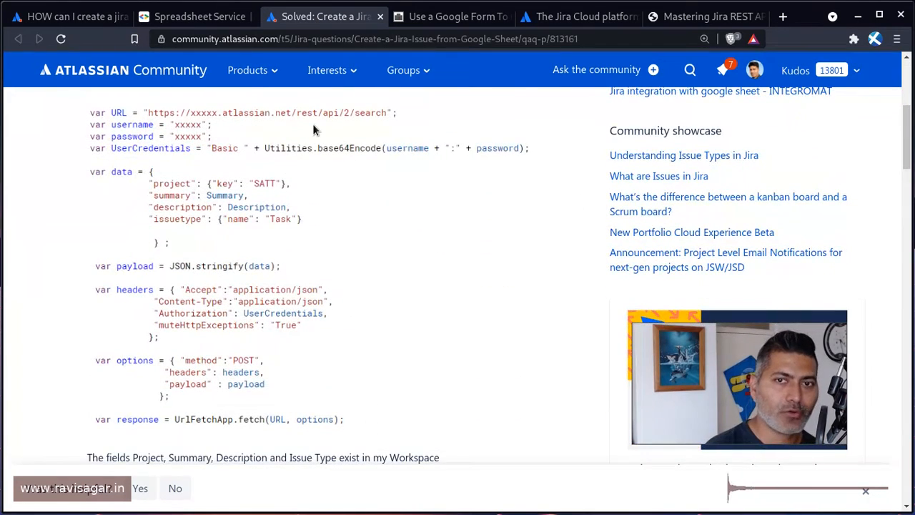
{"action": "mouse_move", "coordinate": [334, 223]}
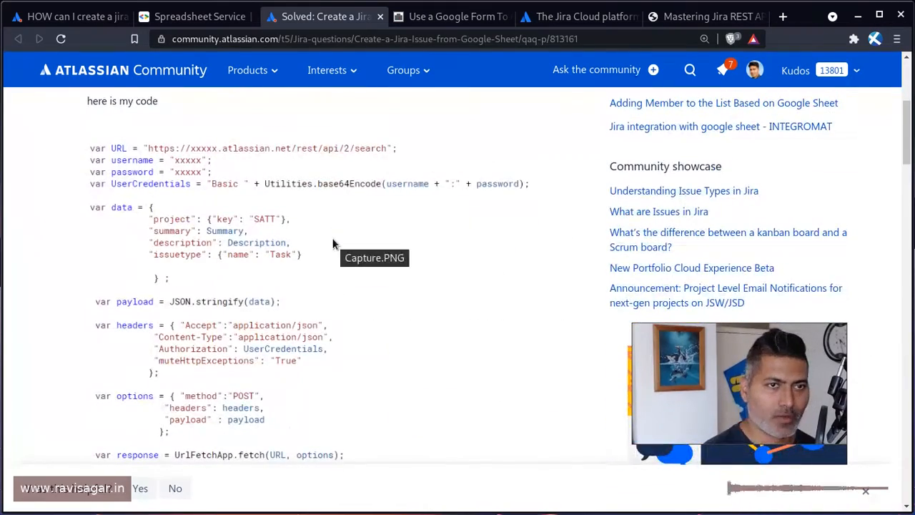
{"action": "scroll", "scroll_direction": "down", "scroll_amount": 3}
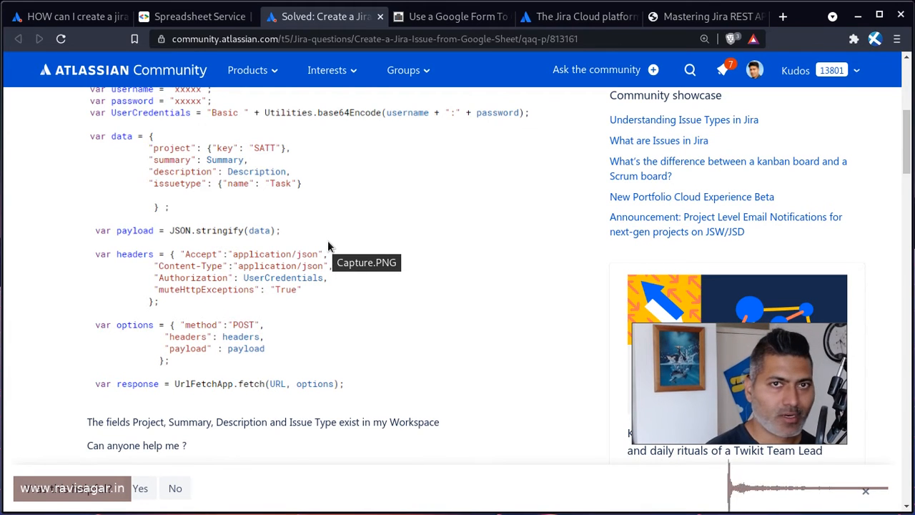
{"action": "left_click", "coordinate": [704, 16]}
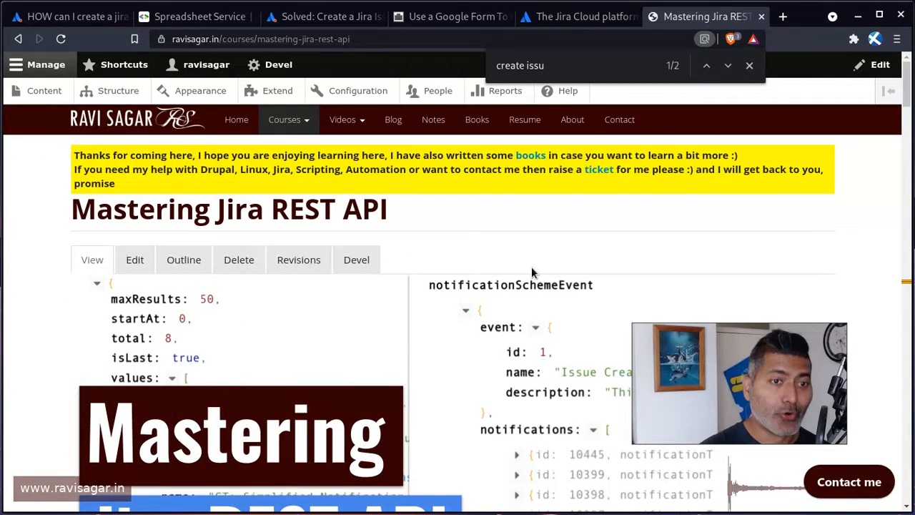
Step: Find and load the 'Jira REST API - Create an Issue' lesson and scroll to its video
{"action": "scroll", "scroll_direction": "down", "scroll_amount": 3}
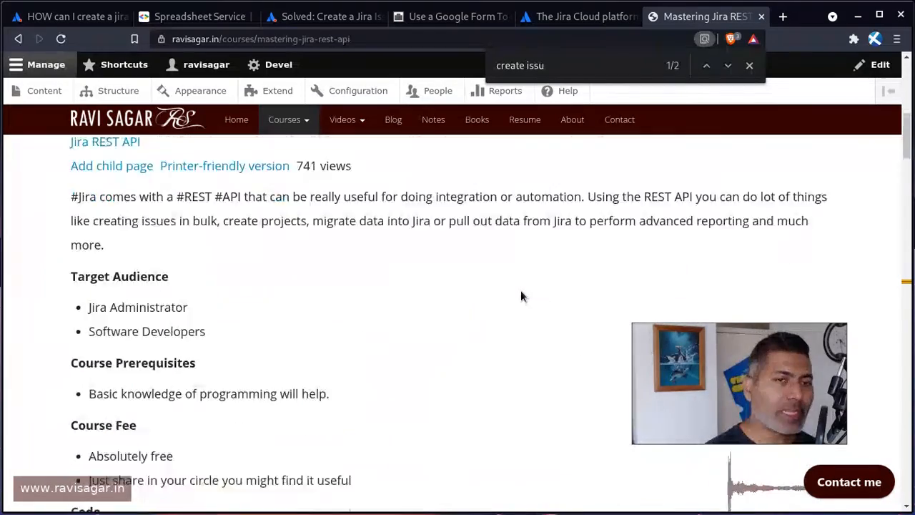
{"action": "scroll", "scroll_direction": "down", "scroll_amount": 3}
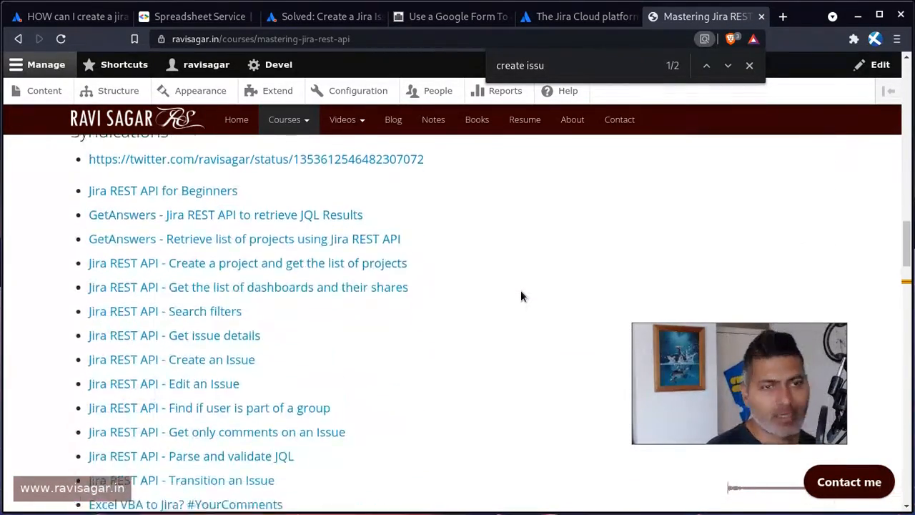
{"action": "scroll", "scroll_direction": "down", "scroll_amount": 3}
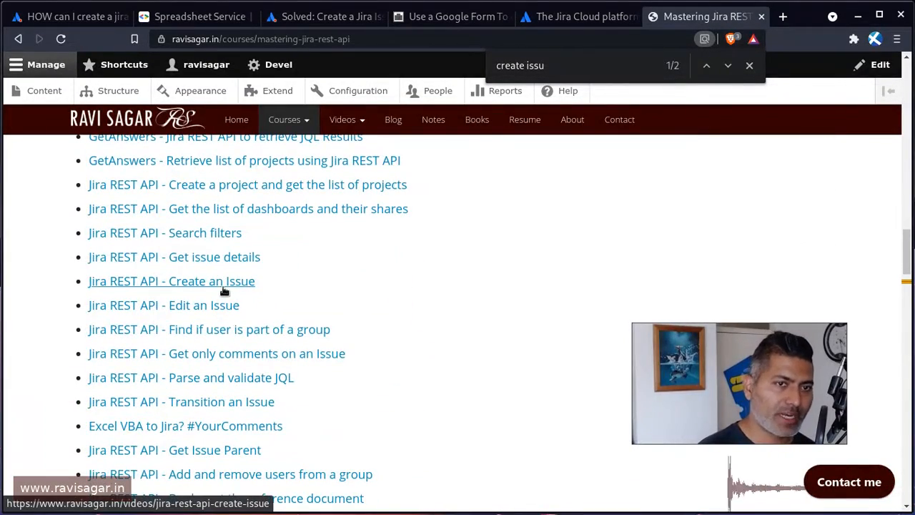
{"action": "left_click", "coordinate": [172, 281]}
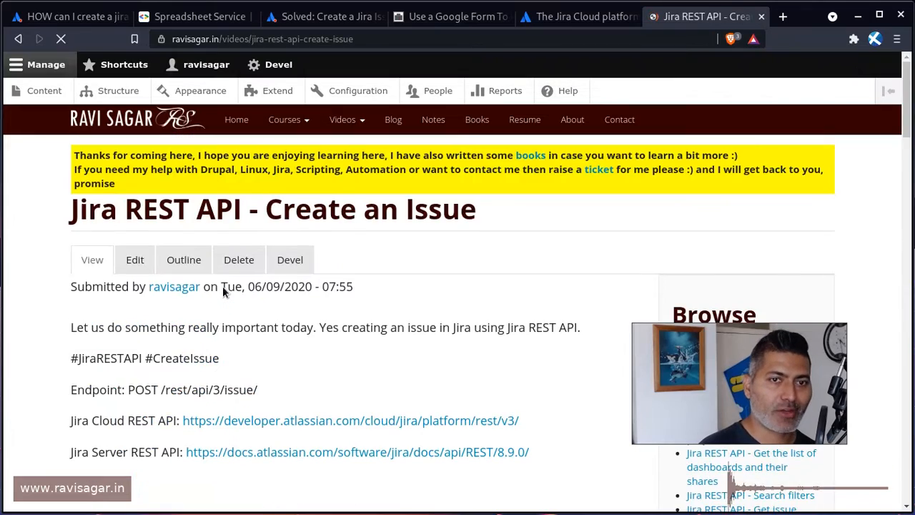
{"action": "scroll", "scroll_direction": "down", "scroll_amount": 3}
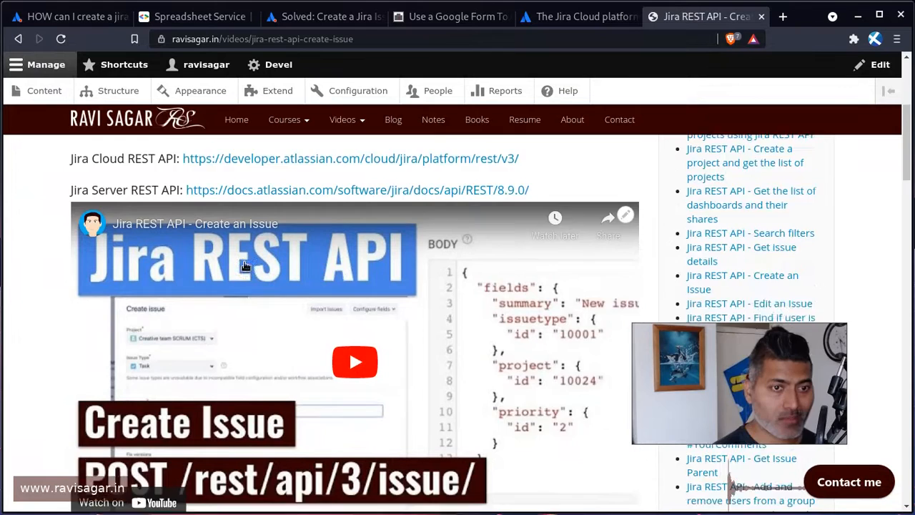
{"action": "scroll", "scroll_direction": "down", "scroll_amount": 3}
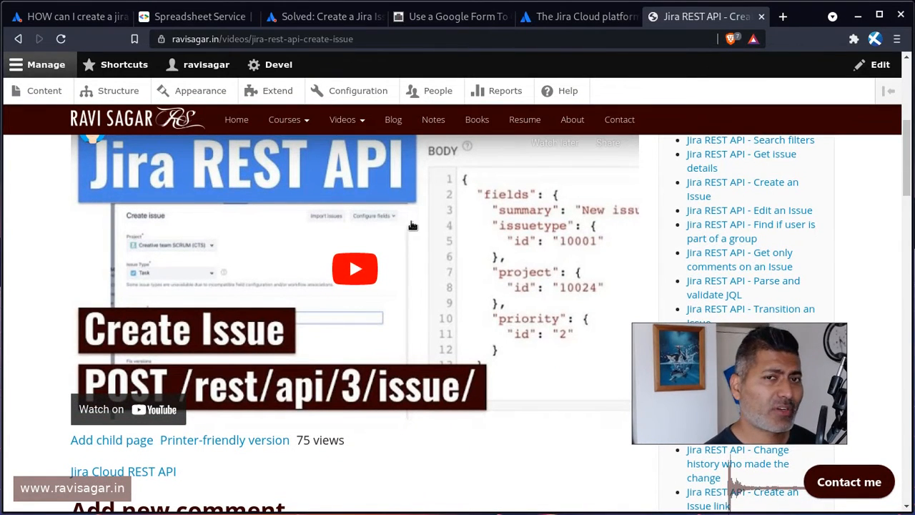
Step: Step back through the Spreadsheet Service tab to the Jira-from-Google-Sheet answer thread
{"action": "left_click", "coordinate": [193, 16]}
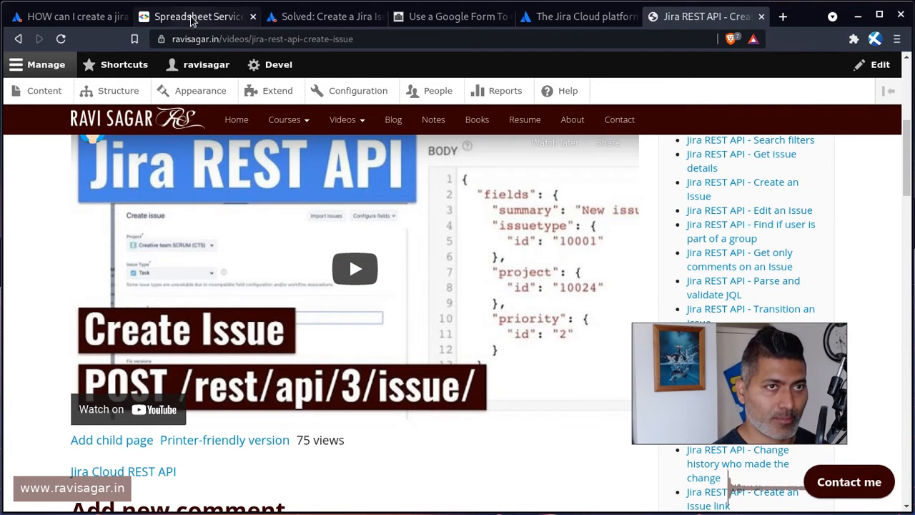
{"action": "left_click", "coordinate": [196, 16]}
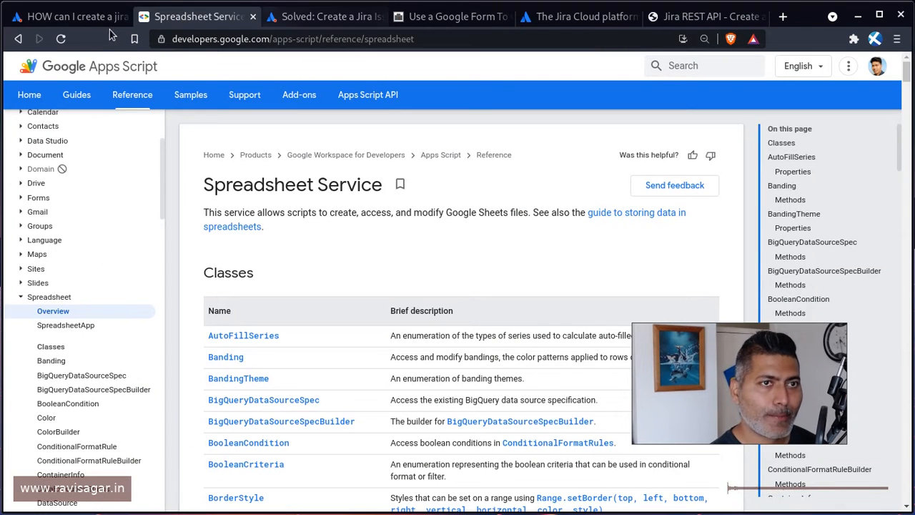
{"action": "left_click", "coordinate": [68, 16]}
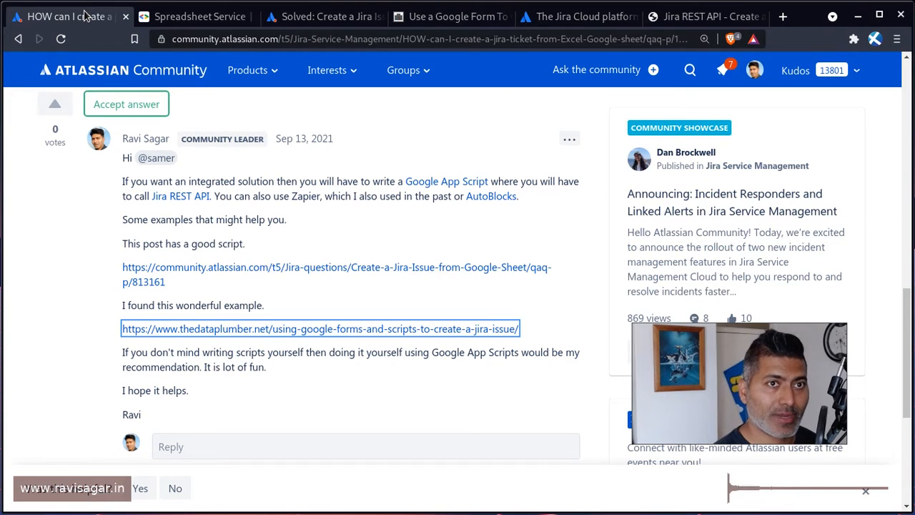
Step: Read the dataplumber Google Form to Jira article through its Apps Script code, then return to the community answer
{"action": "left_click", "coordinate": [344, 16]}
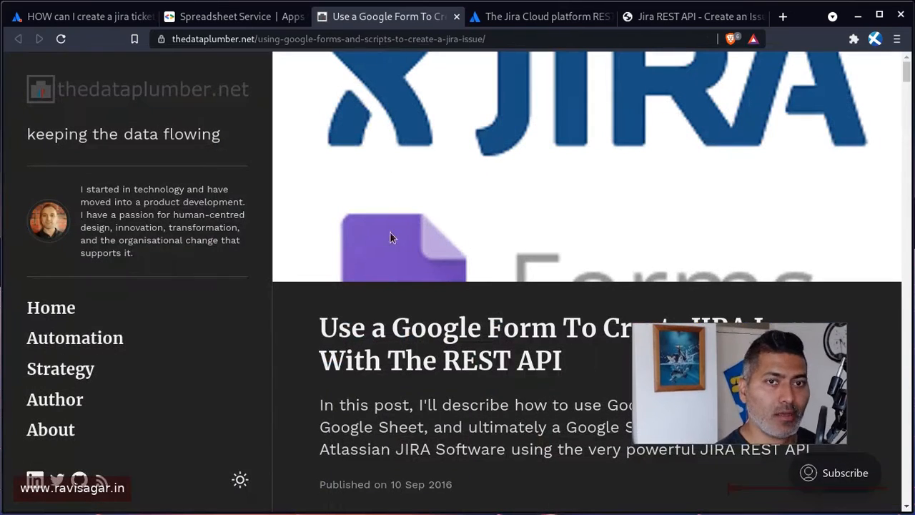
{"action": "scroll", "scroll_direction": "down", "scroll_amount": 3}
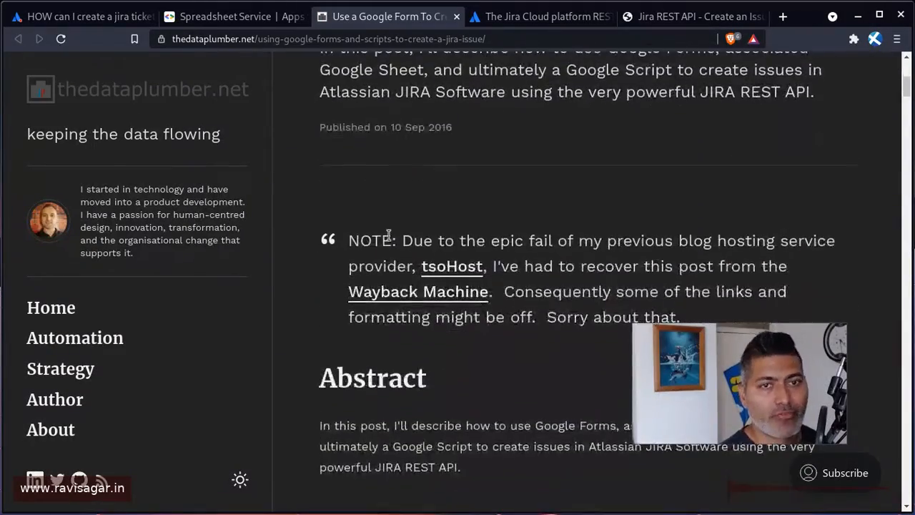
{"action": "scroll", "scroll_direction": "down", "scroll_amount": 3}
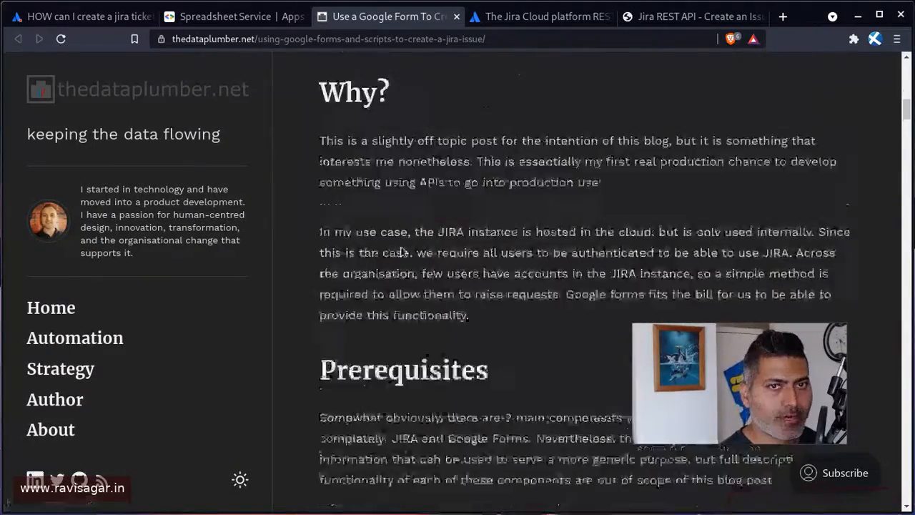
{"action": "scroll", "scroll_direction": "down", "scroll_amount": 3}
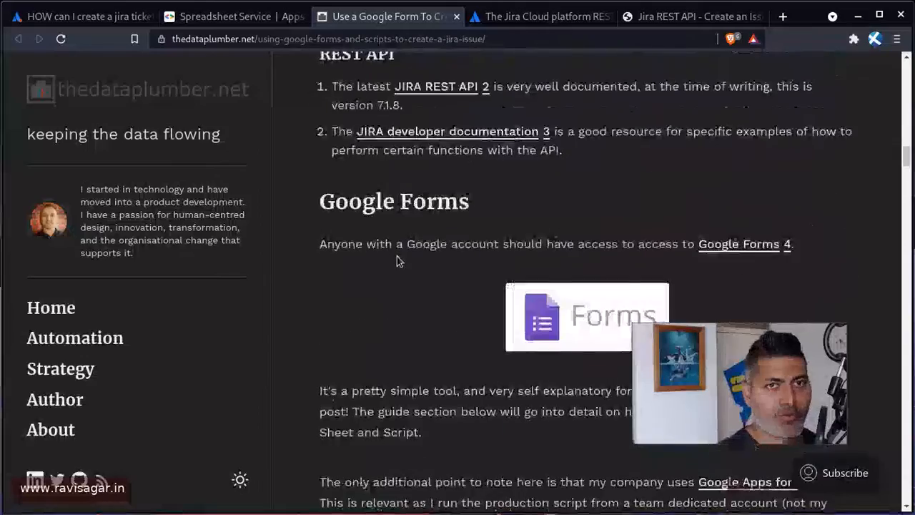
{"action": "scroll", "scroll_direction": "down", "scroll_amount": 3}
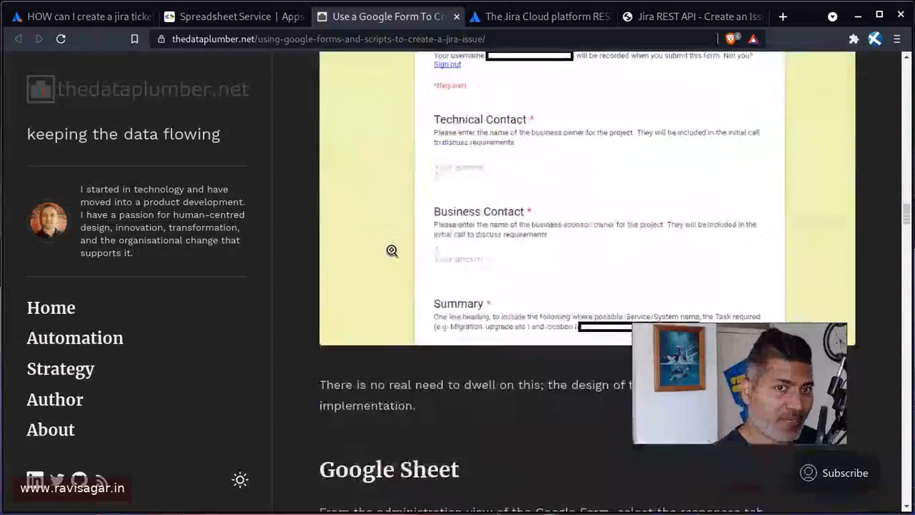
{"action": "scroll", "scroll_direction": "down", "scroll_amount": 3}
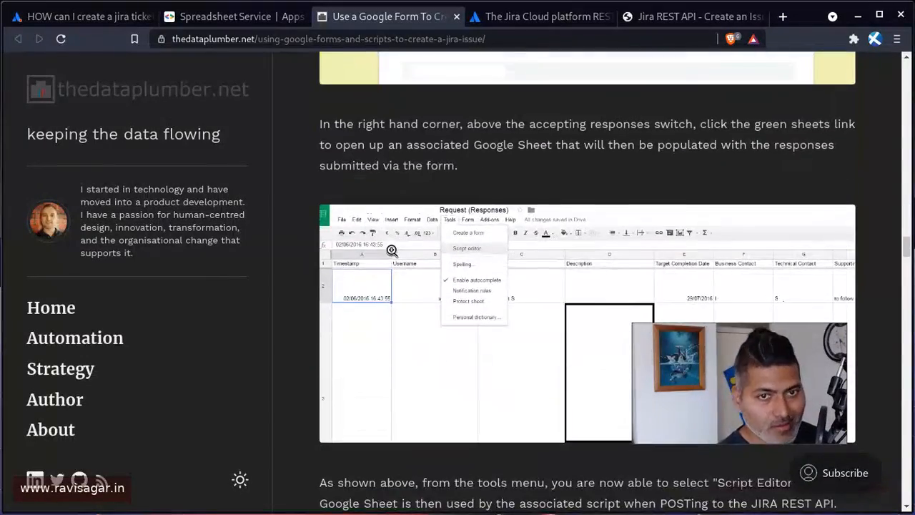
{"action": "scroll", "scroll_direction": "down", "scroll_amount": 3}
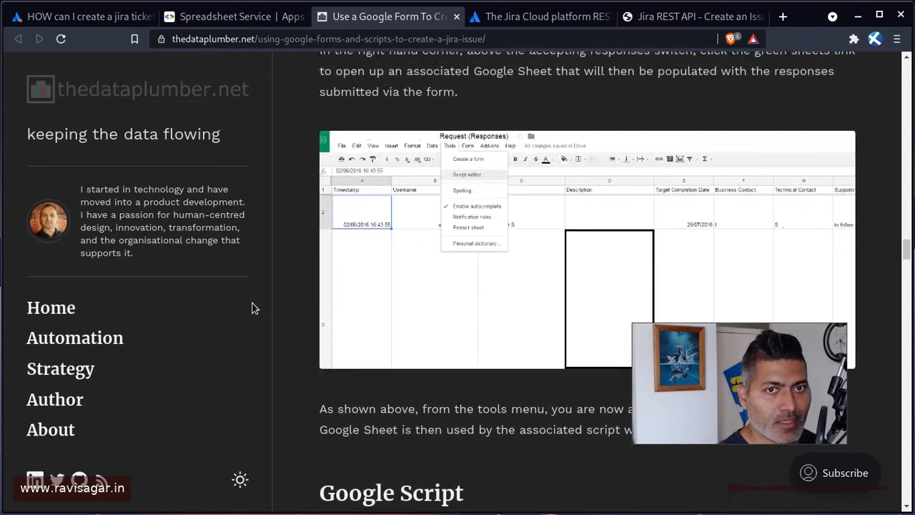
{"action": "scroll", "scroll_direction": "down", "scroll_amount": 3}
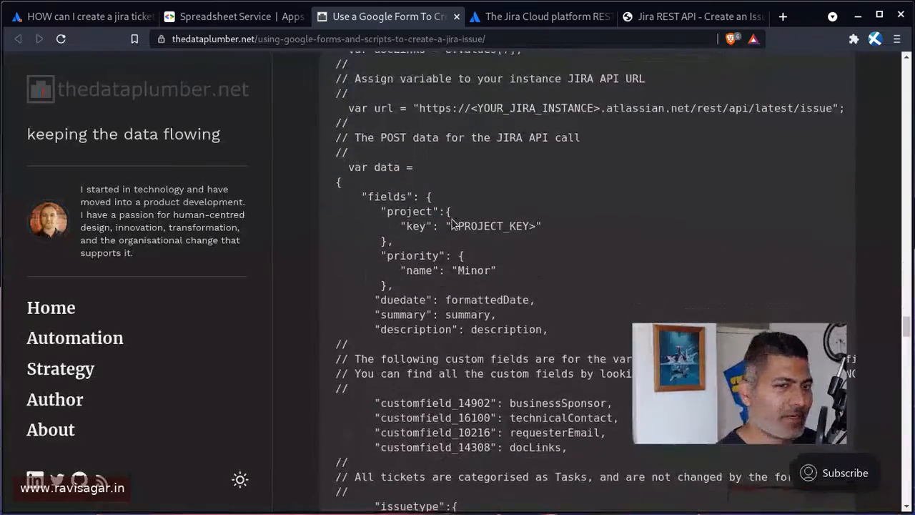
{"action": "scroll", "scroll_direction": "down", "scroll_amount": 3}
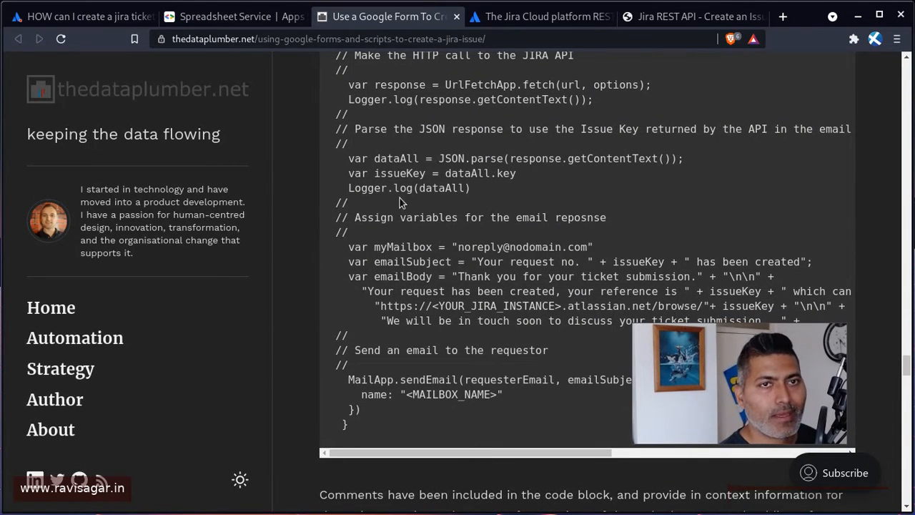
{"action": "left_click", "coordinate": [86, 16]}
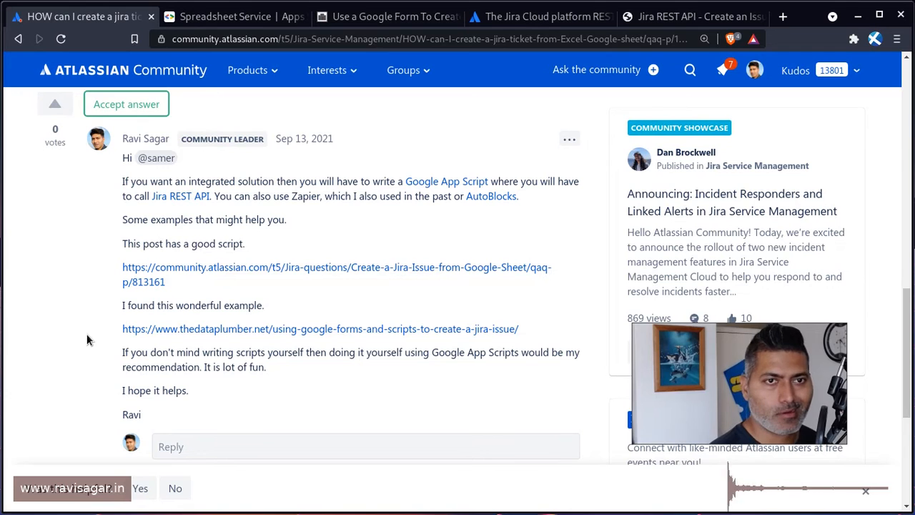
{"action": "mouse_move", "coordinate": [492, 204]}
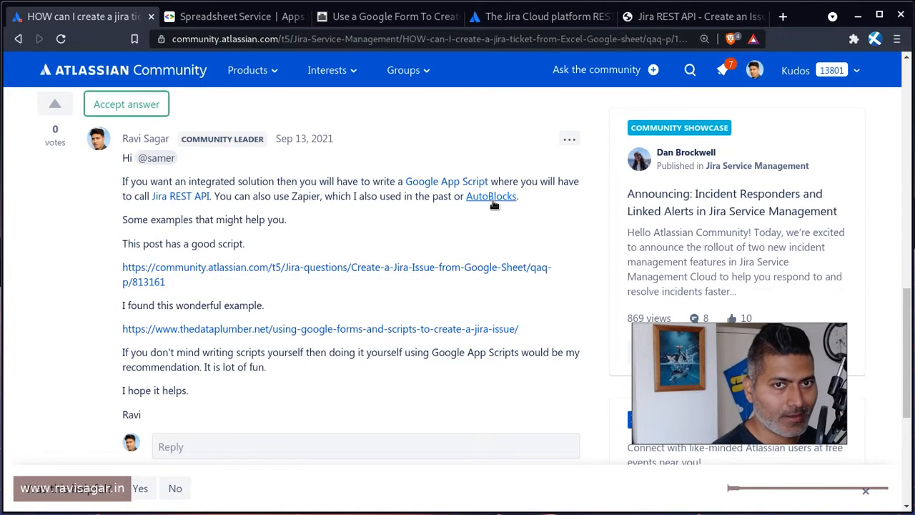
Step: Follow the answer's AutoBlocks link and switch to the new AutoBlocks homepage tab
{"action": "left_click", "coordinate": [490, 196]}
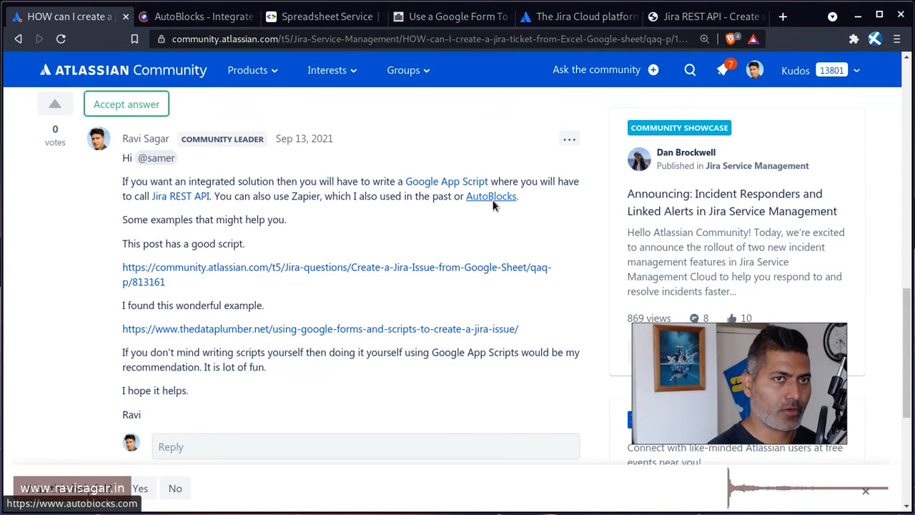
{"action": "left_click", "coordinate": [200, 17]}
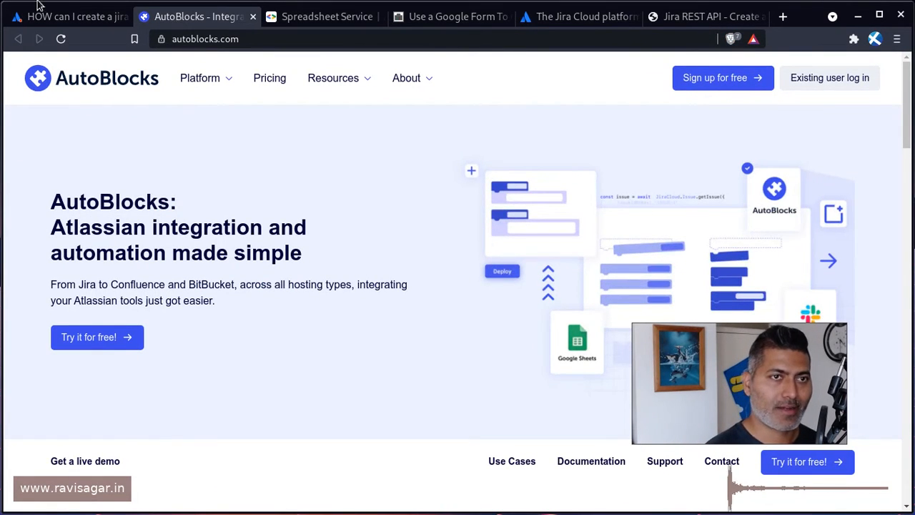
{"action": "mouse_move", "coordinate": [85, 98]}
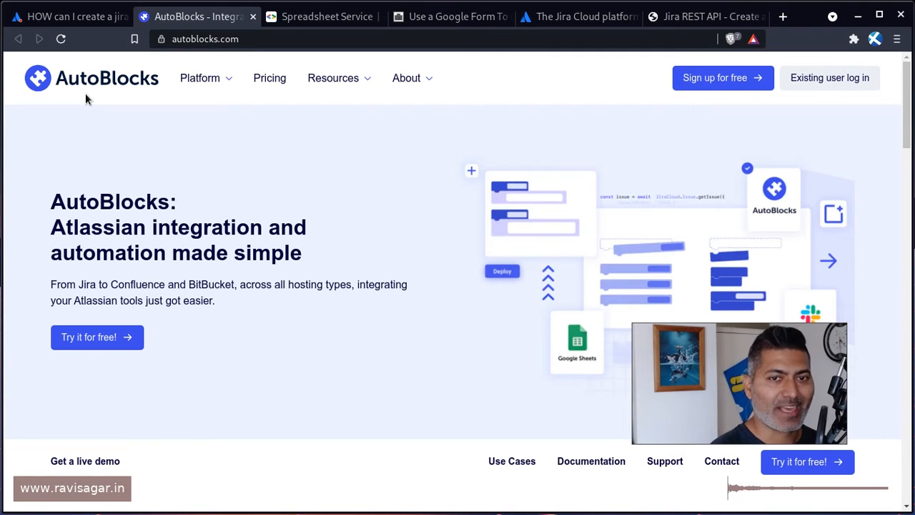
{"action": "mouse_move", "coordinate": [575, 331]}
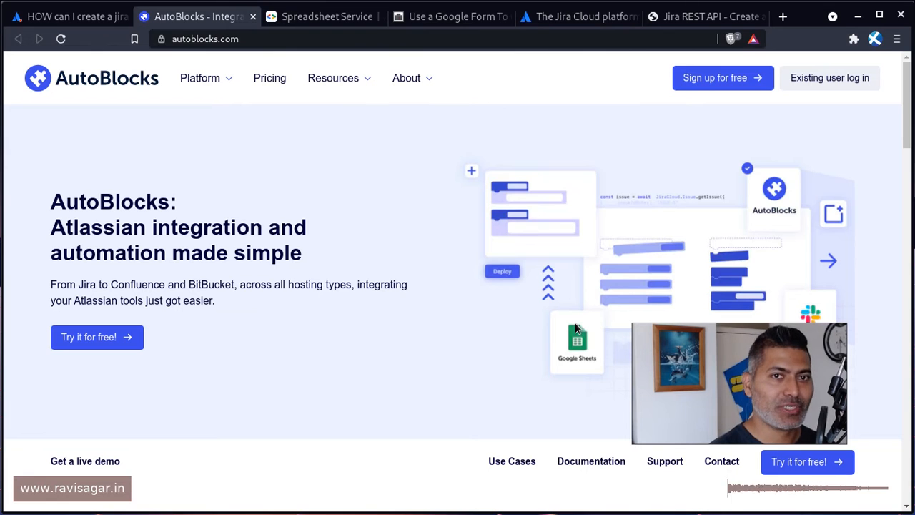
{"action": "mouse_move", "coordinate": [179, 279]}
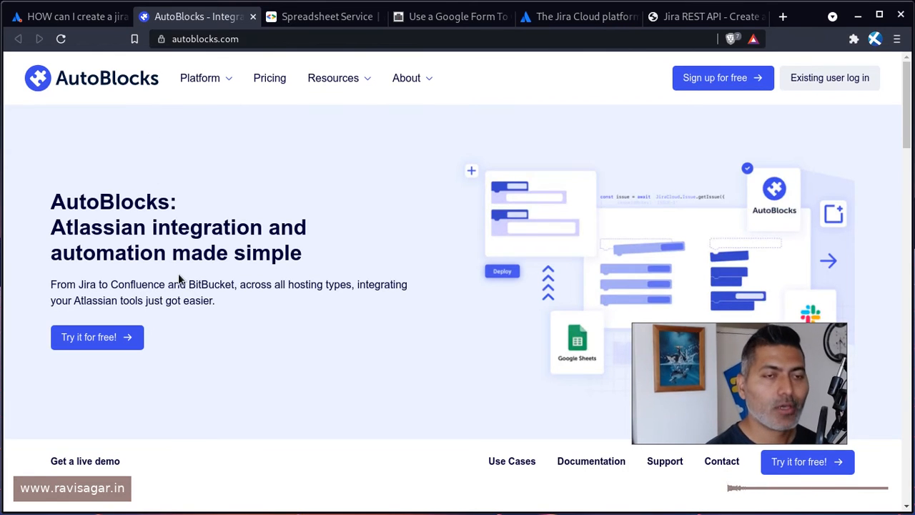
{"action": "mouse_move", "coordinate": [269, 83]}
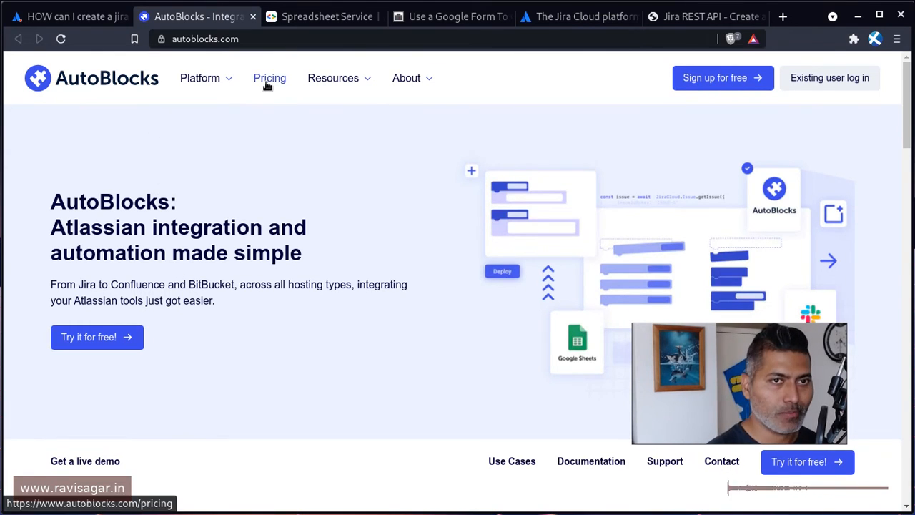
Step: Review the AutoBlocks pricing plans, then go to the Jira REST API Create an Issue video page
{"action": "left_click", "coordinate": [269, 78]}
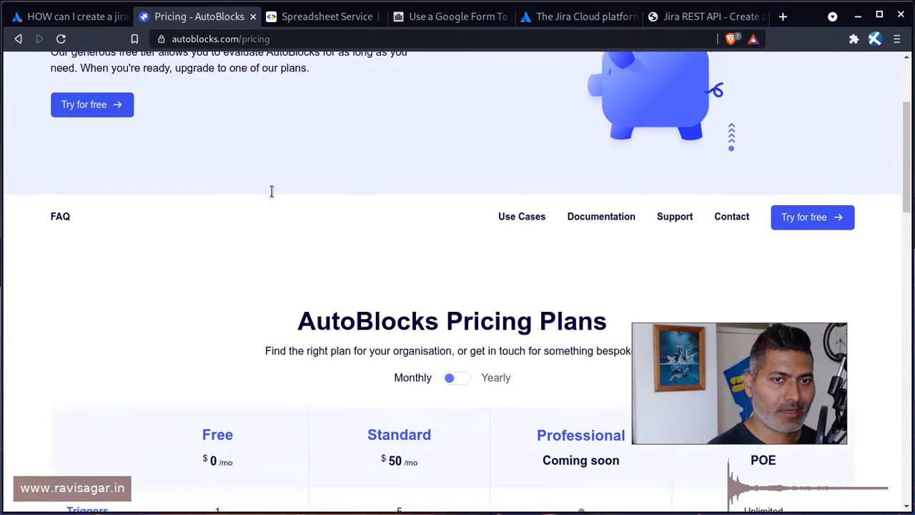
{"action": "scroll", "scroll_direction": "down", "scroll_amount": 3}
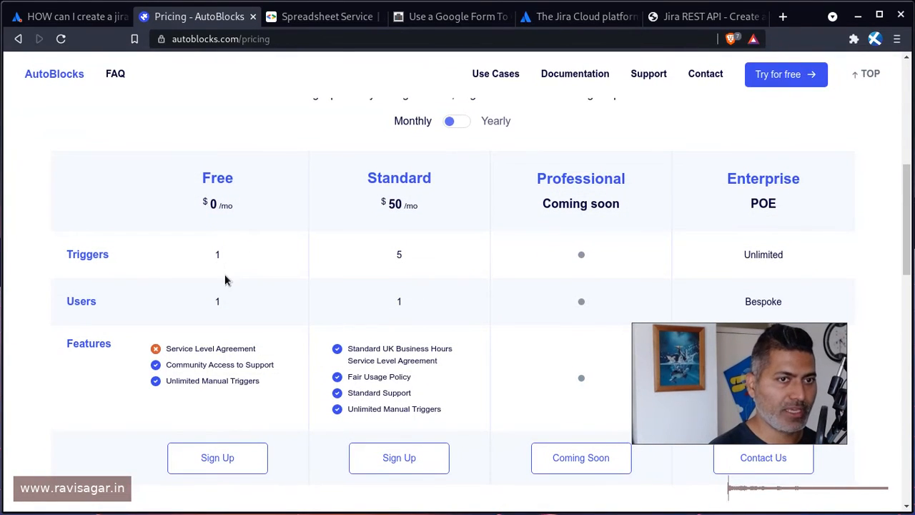
{"action": "scroll", "scroll_direction": "up", "scroll_amount": 3}
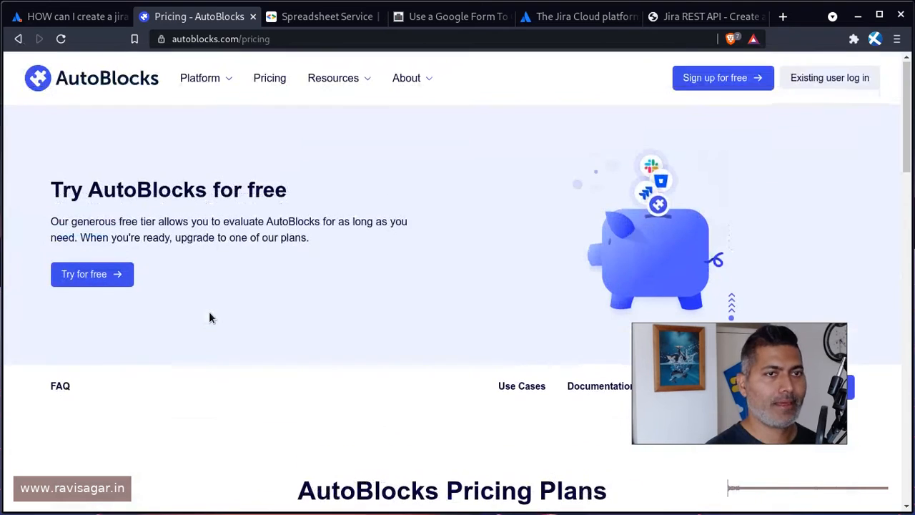
{"action": "mouse_move", "coordinate": [71, 16]}
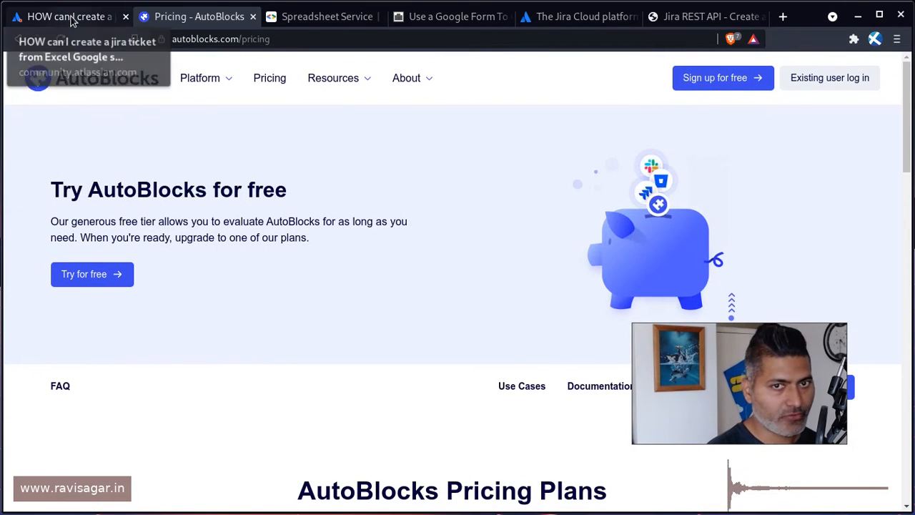
{"action": "left_click", "coordinate": [68, 16]}
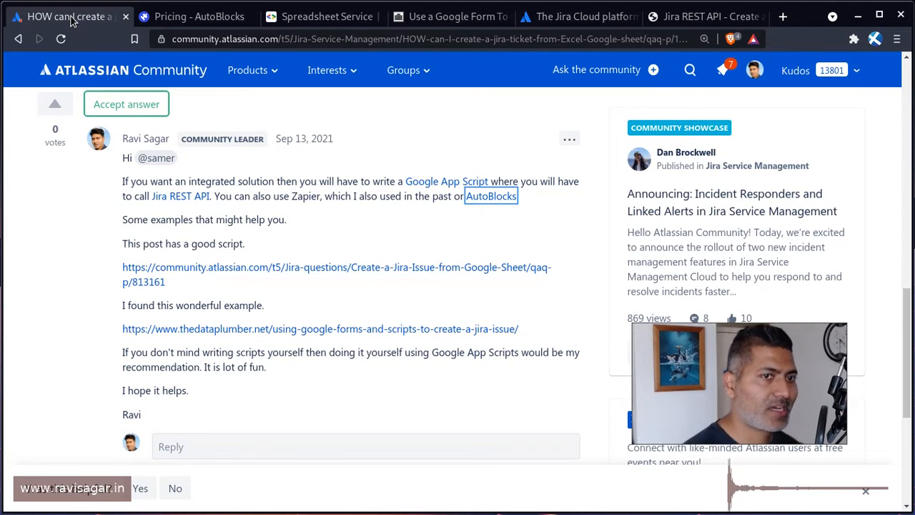
{"action": "left_click", "coordinate": [704, 16]}
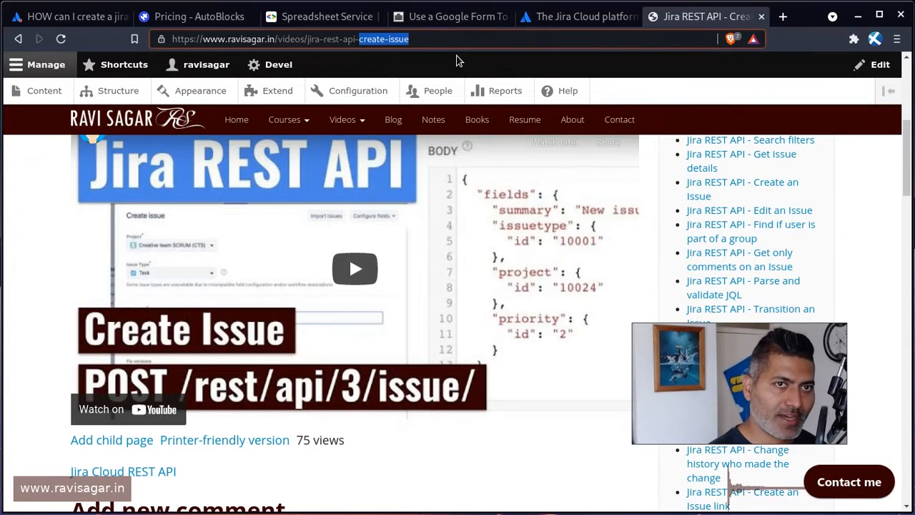
Step: Search the Ravi Sagar site for 'zapier' to find the Create Google Tasks from Jira video
{"action": "type", "text": "search/node"}
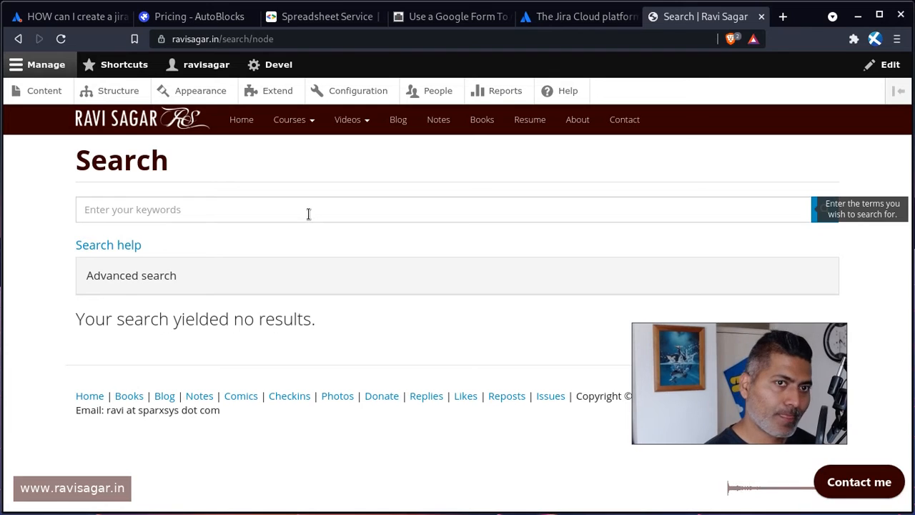
{"action": "type", "text": "zapier"}
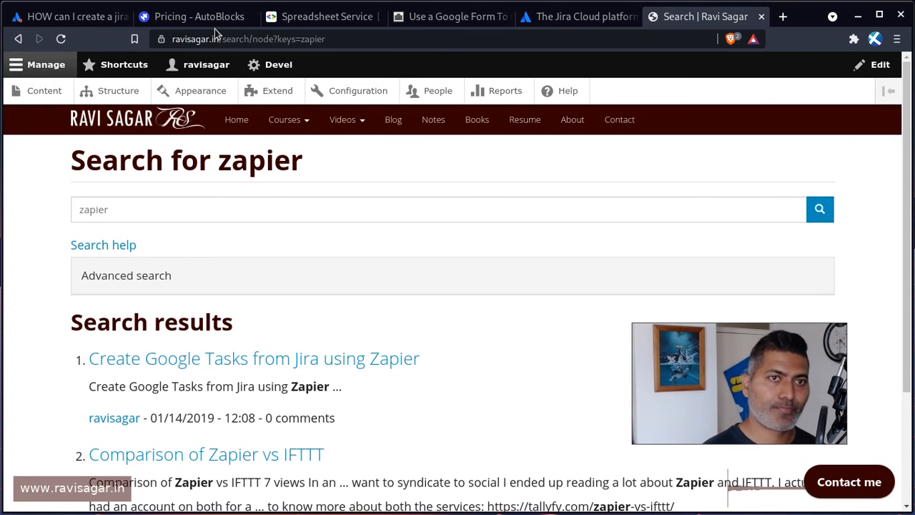
{"action": "mouse_move", "coordinate": [160, 365]}
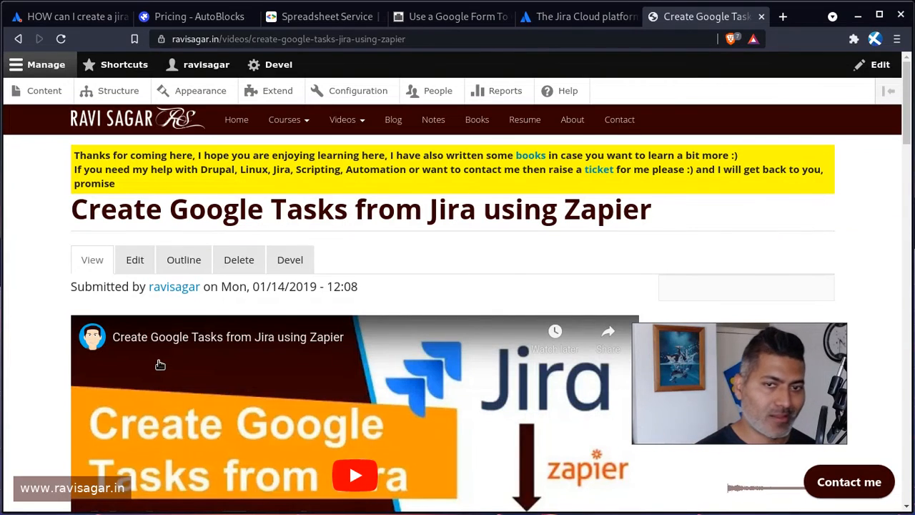
Step: Scroll through the Zapier video page, then return to the Jira-from-Google-Sheets community answer
{"action": "scroll", "scroll_direction": "down", "scroll_amount": 3}
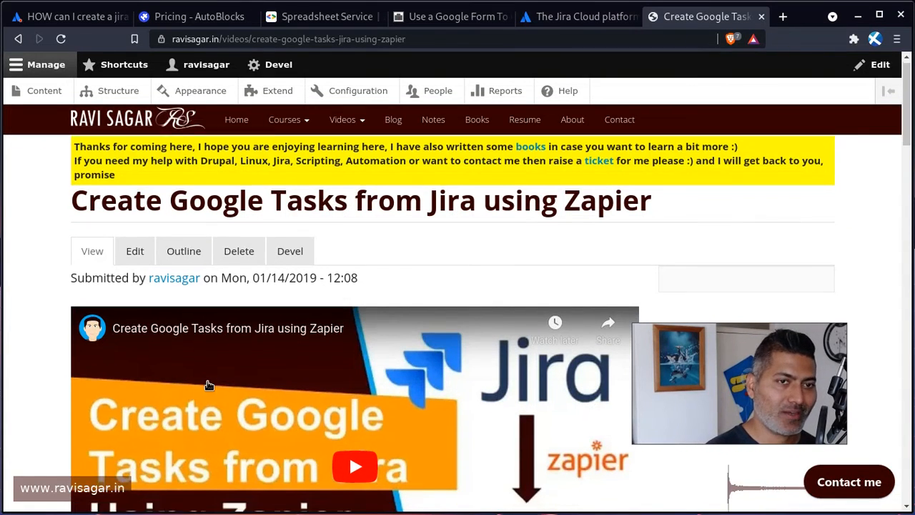
{"action": "scroll", "scroll_direction": "down", "scroll_amount": 3}
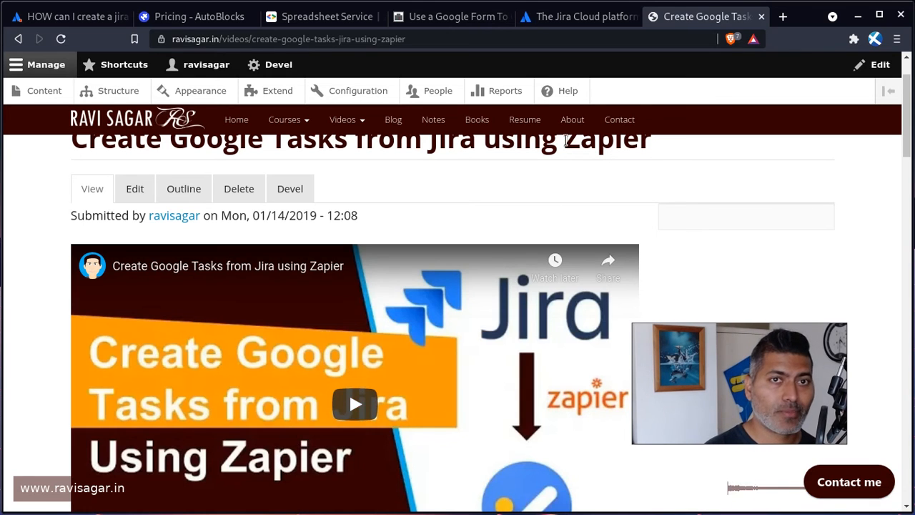
{"action": "left_click", "coordinate": [64, 16]}
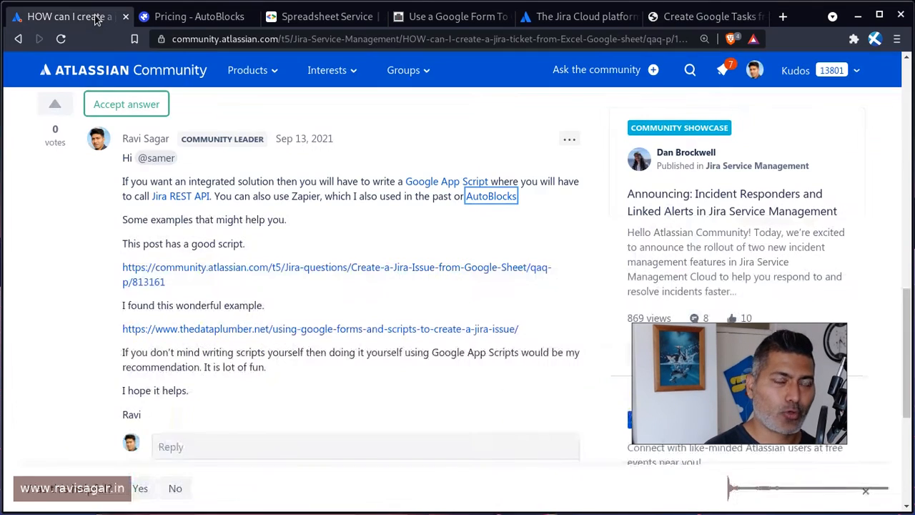